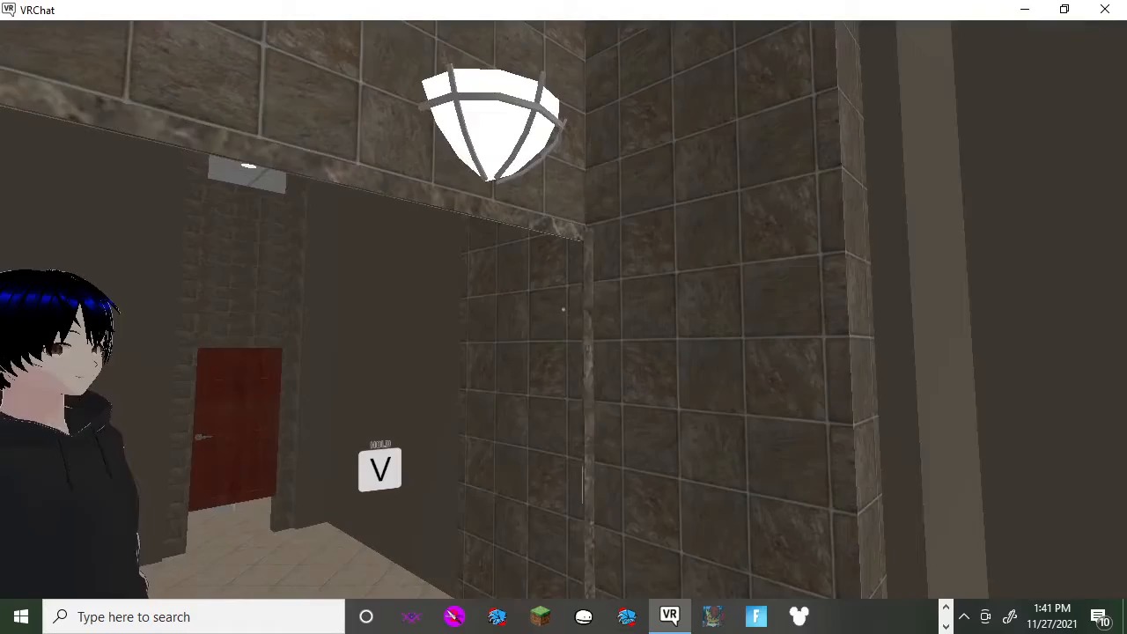
mouse_move(564, 317)
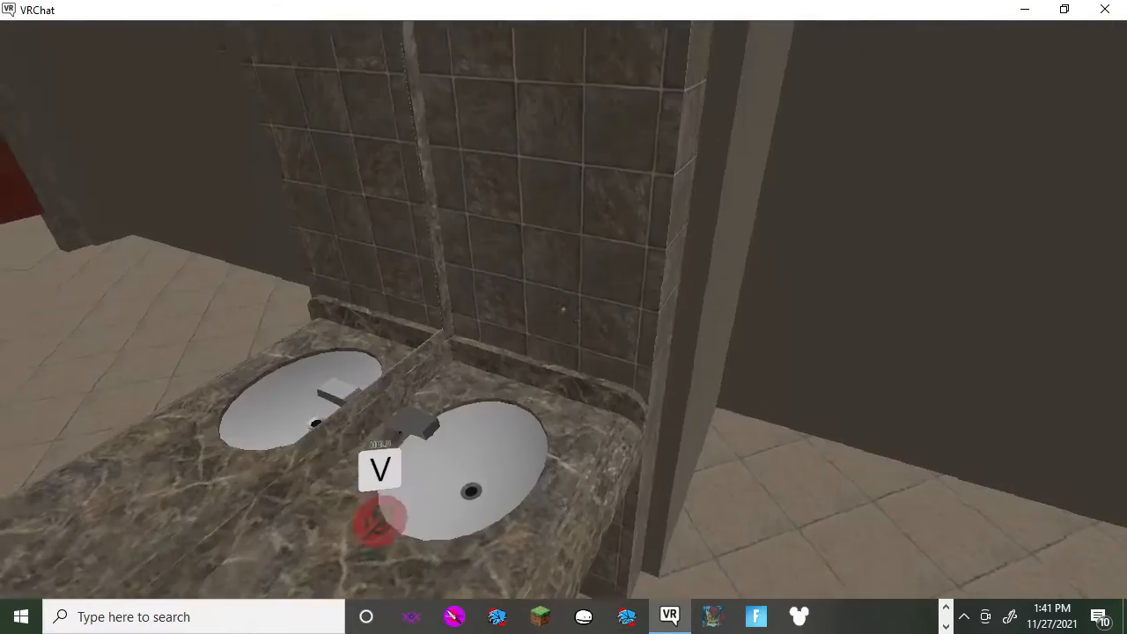
mouse_move(564, 317)
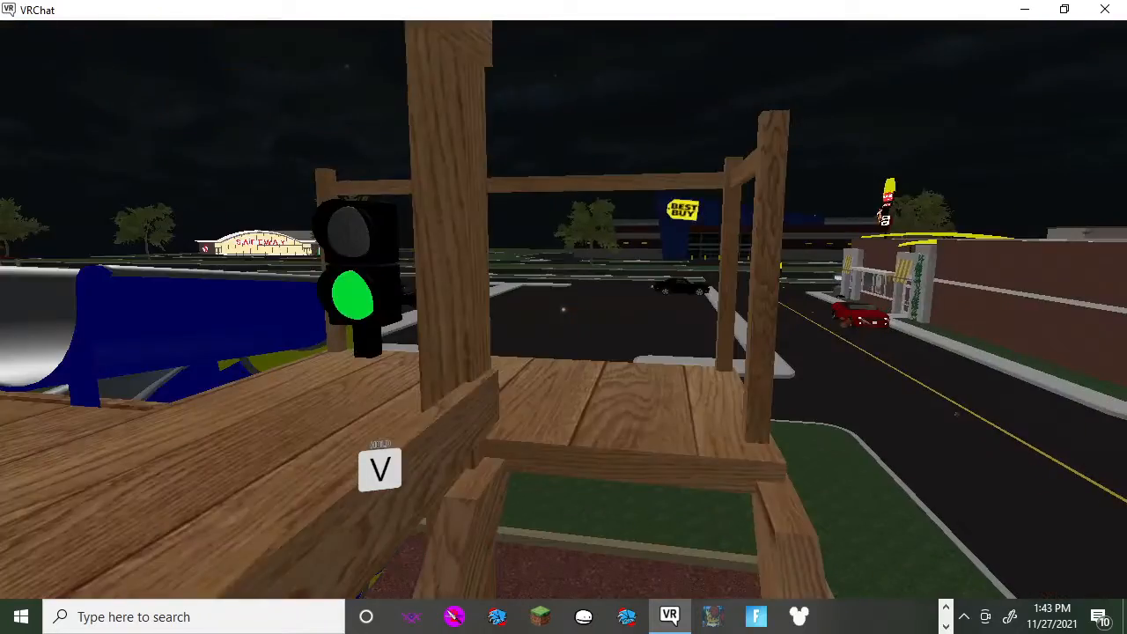
mouse_move(563, 317)
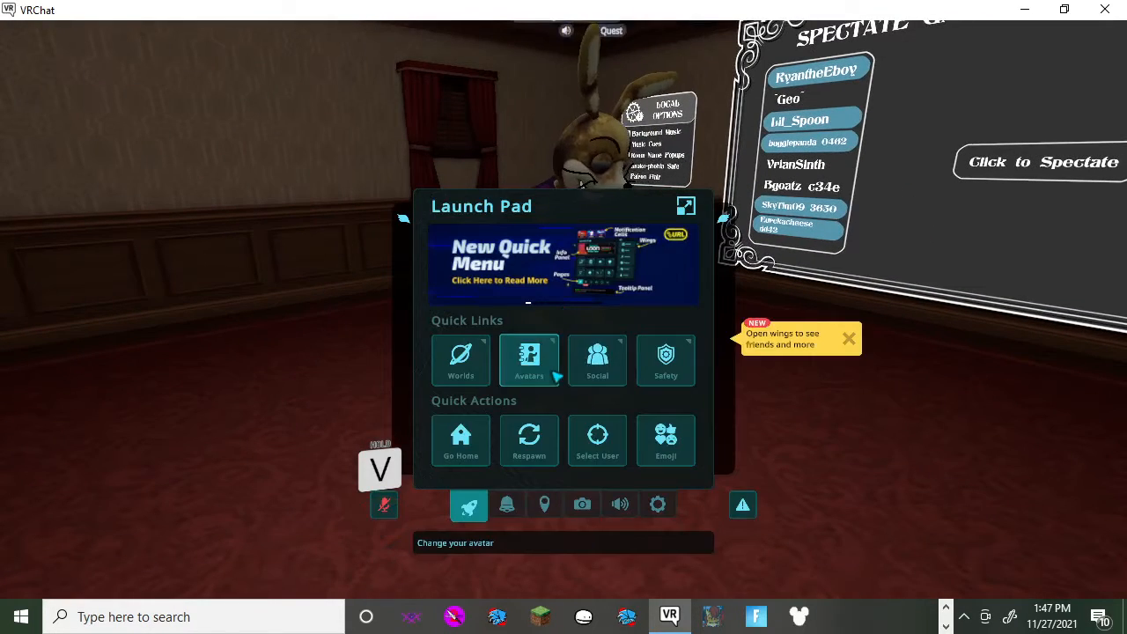
Switch to a new avatar through the Quick Menu's Avatars page.
click(528, 361)
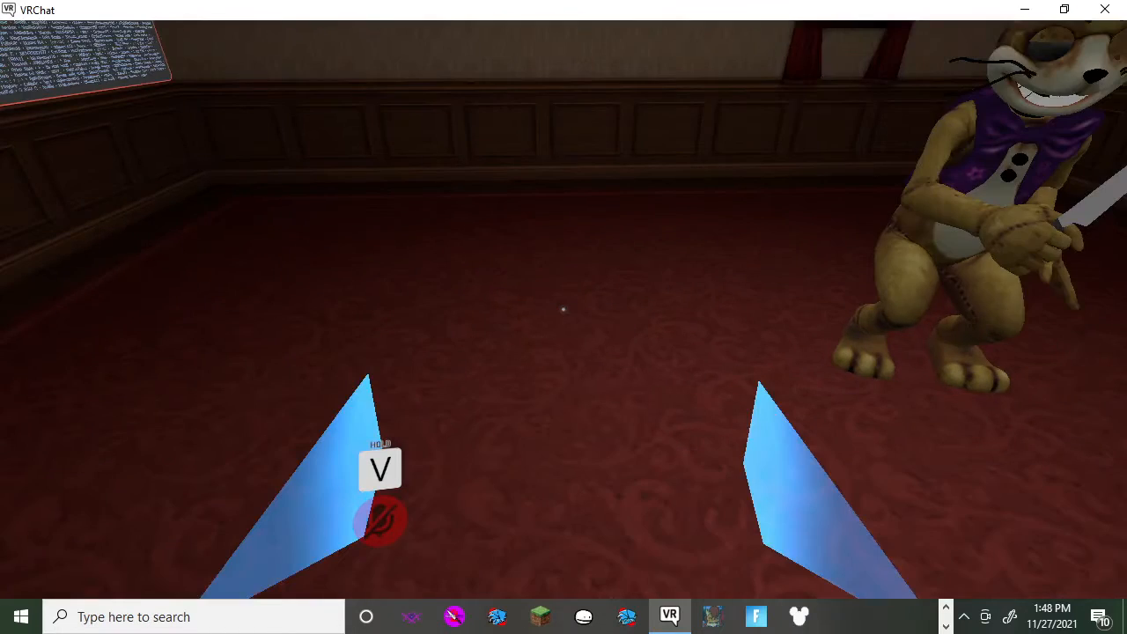
mouse_move(563, 317)
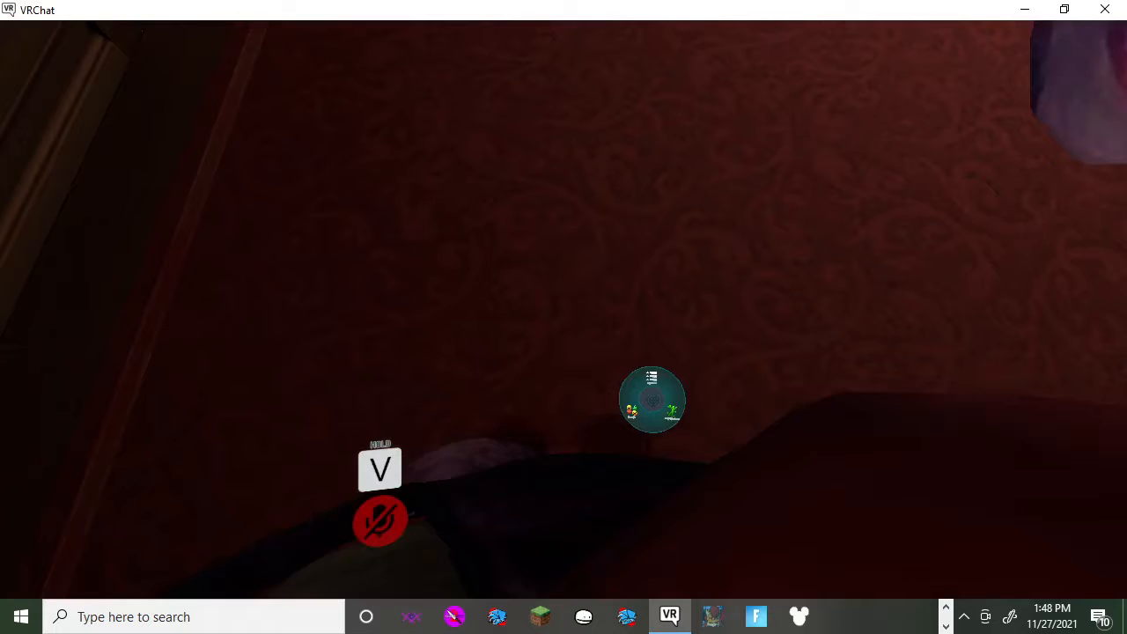
click(651, 399)
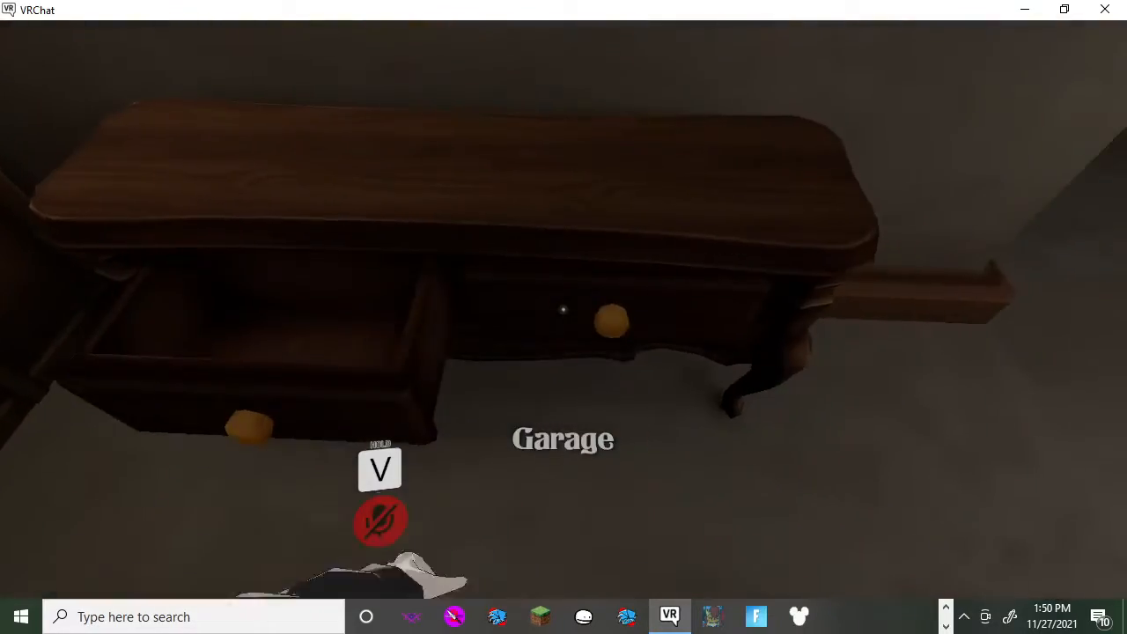
mouse_move(564, 317)
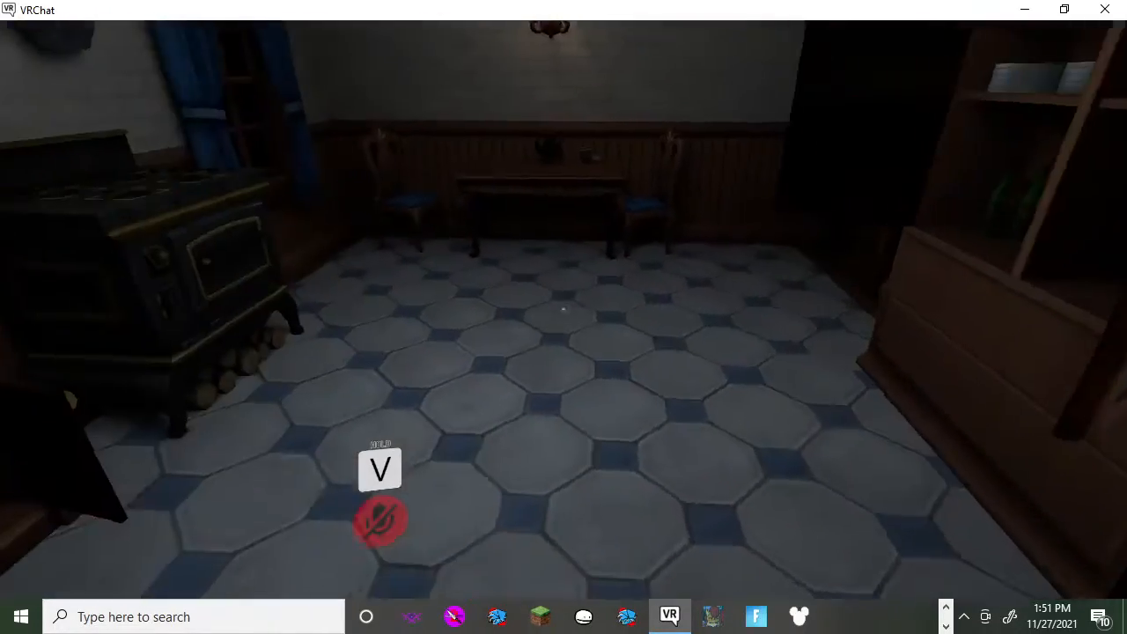
mouse_move(564, 317)
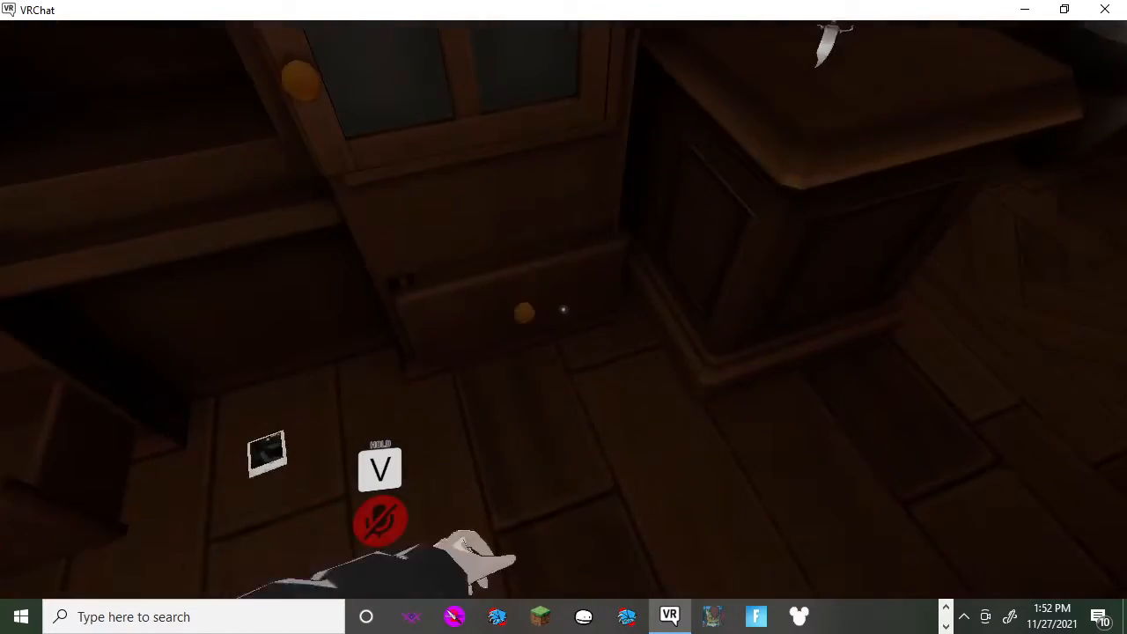
mouse_move(564, 317)
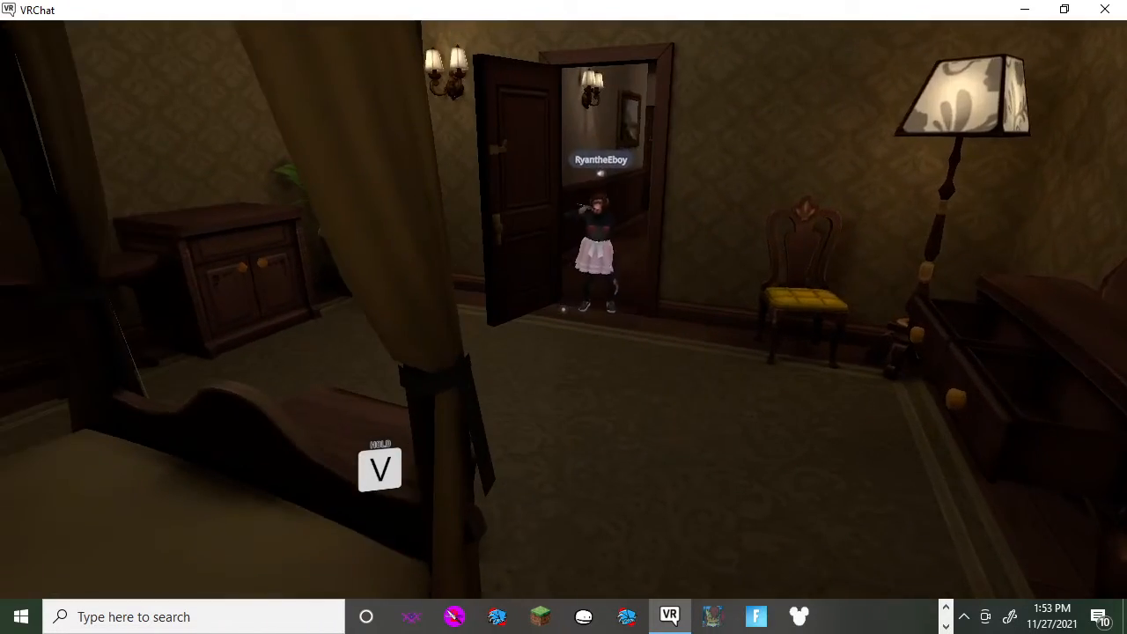
Toggle voice with V while facing the player in the canopy-bed bedroom doorway.
key(v)
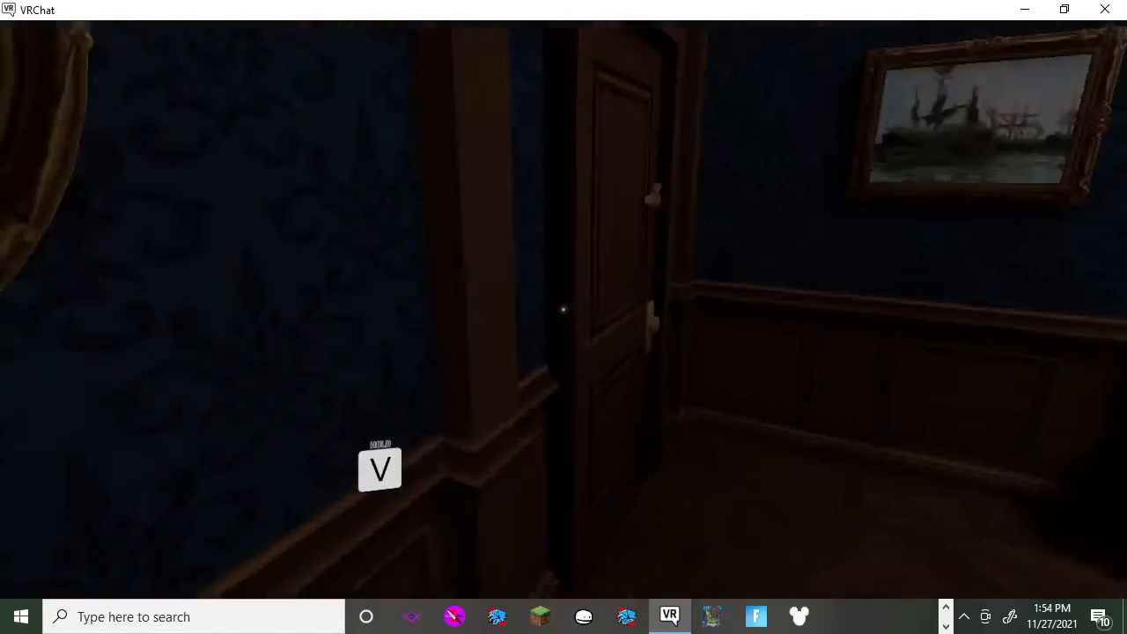
Toggle voice with V in the blue hallway by the ship painting.
key(v)
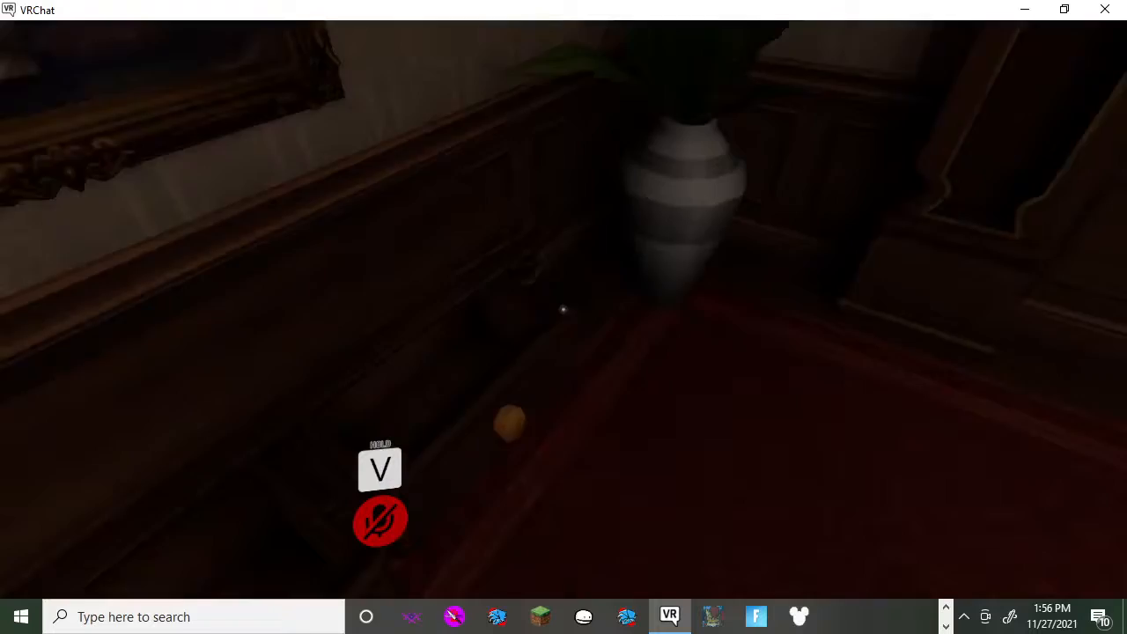
mouse_move(564, 308)
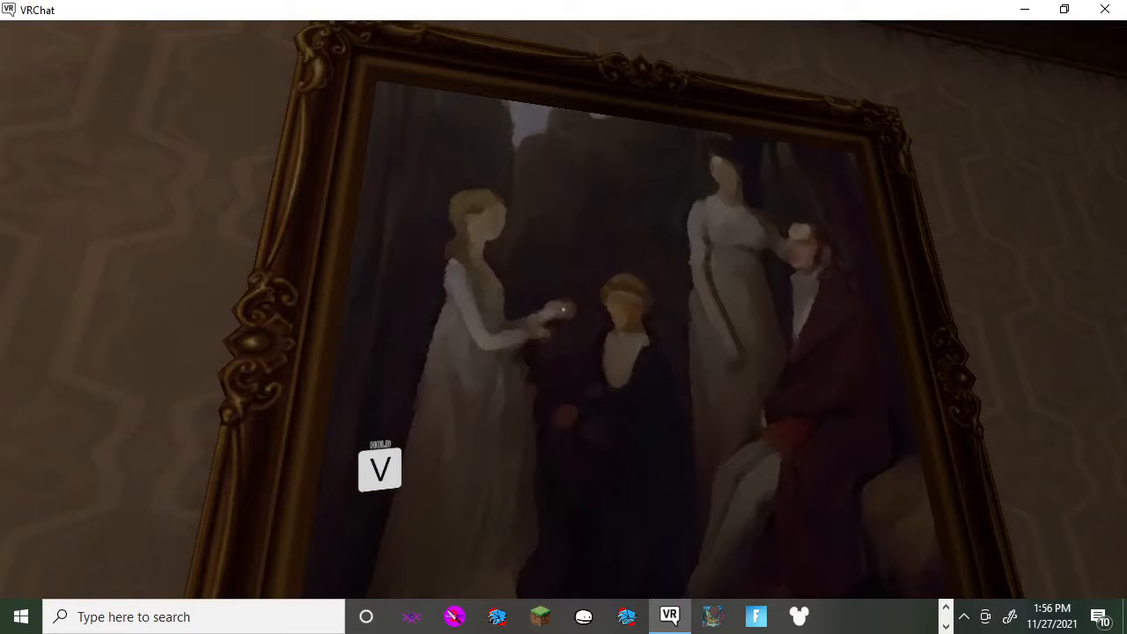
Toggle voice with V after passing the family portrait into the blue-tiled bathroom.
key(v)
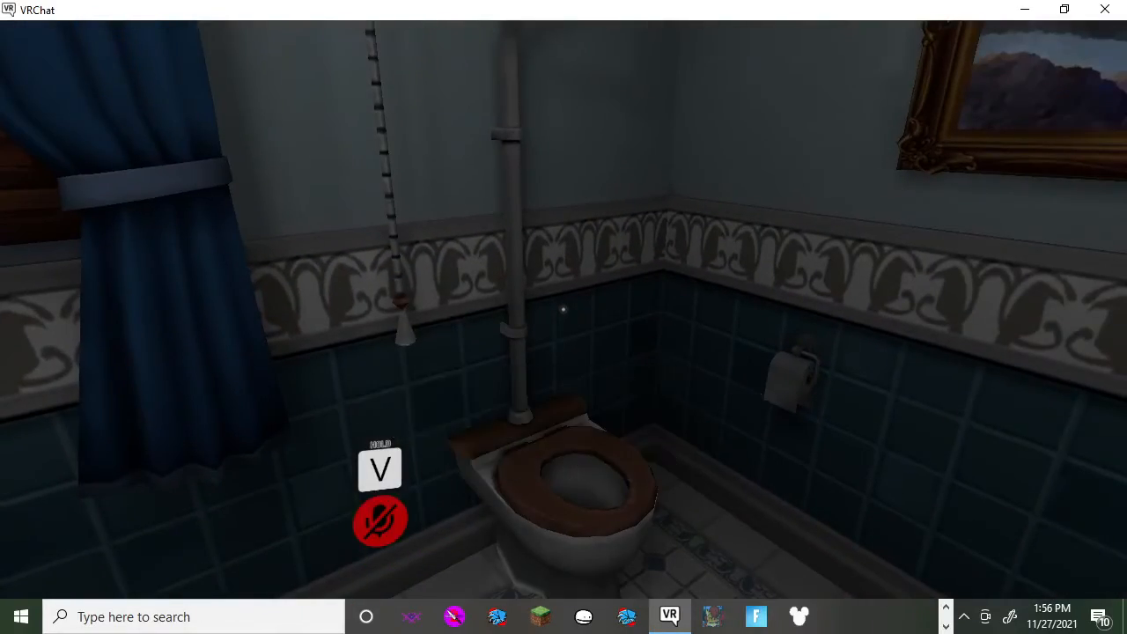
mouse_move(564, 317)
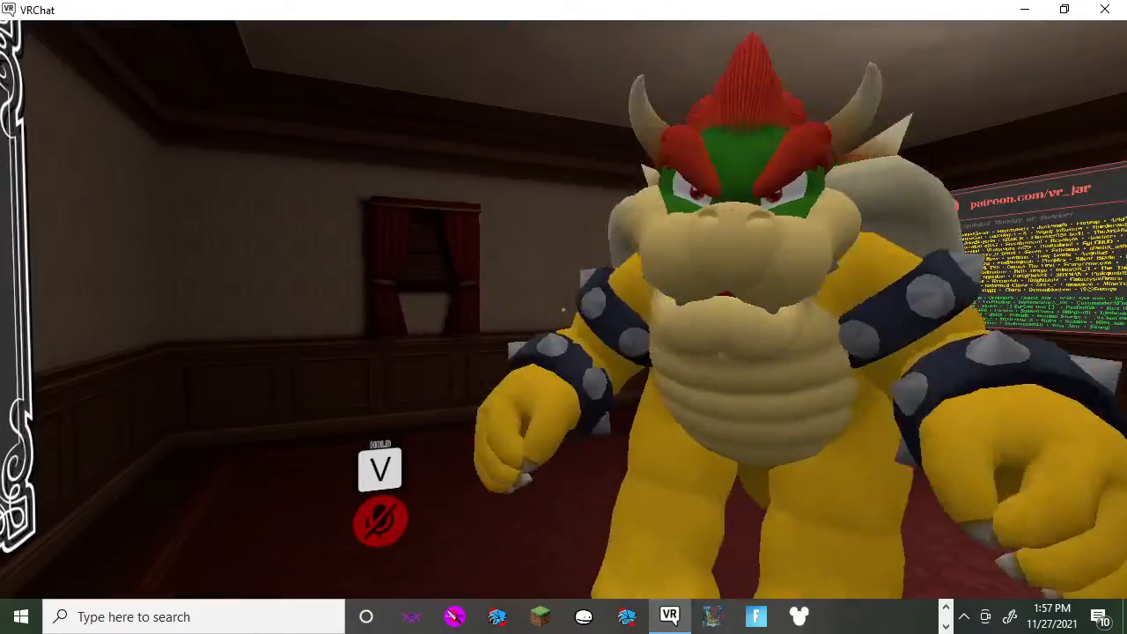
mouse_move(563, 317)
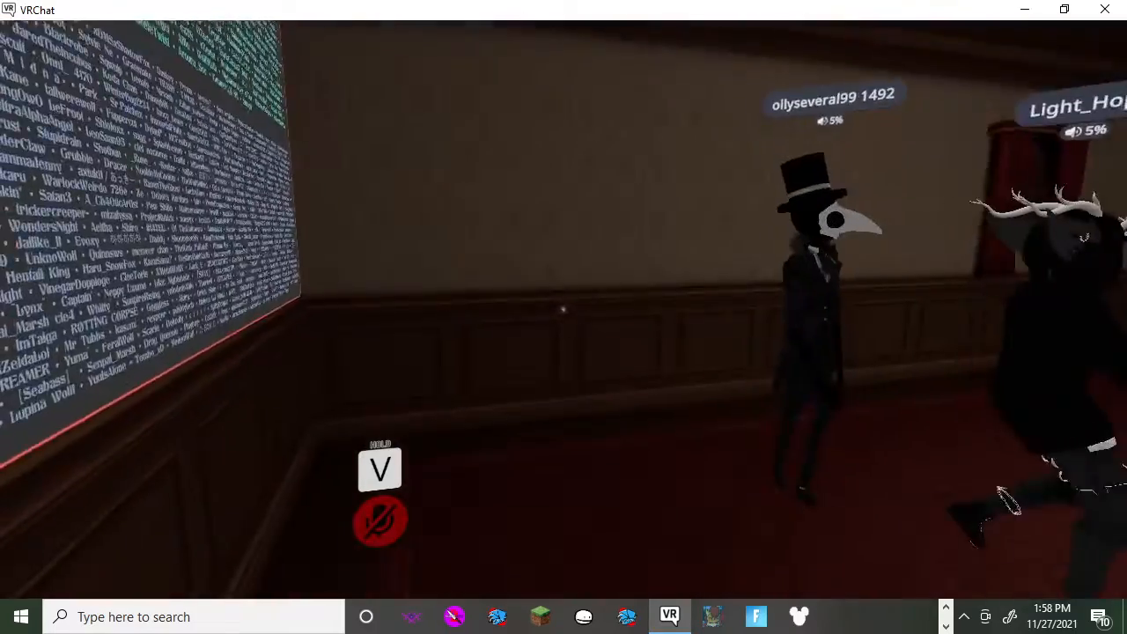
mouse_move(564, 317)
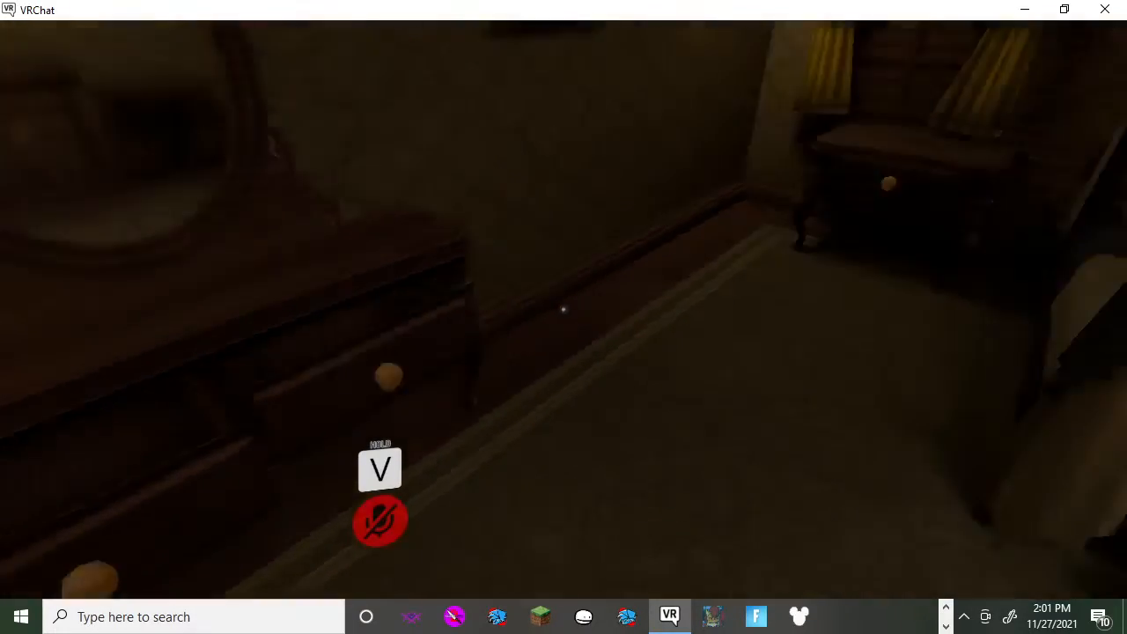
mouse_move(563, 317)
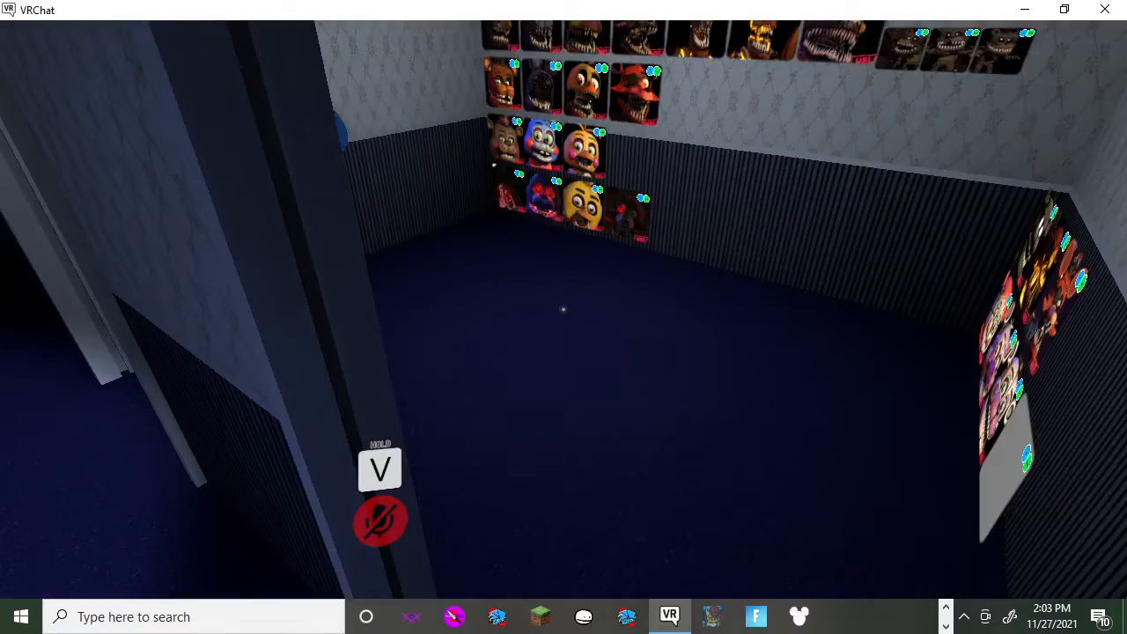
mouse_move(563, 317)
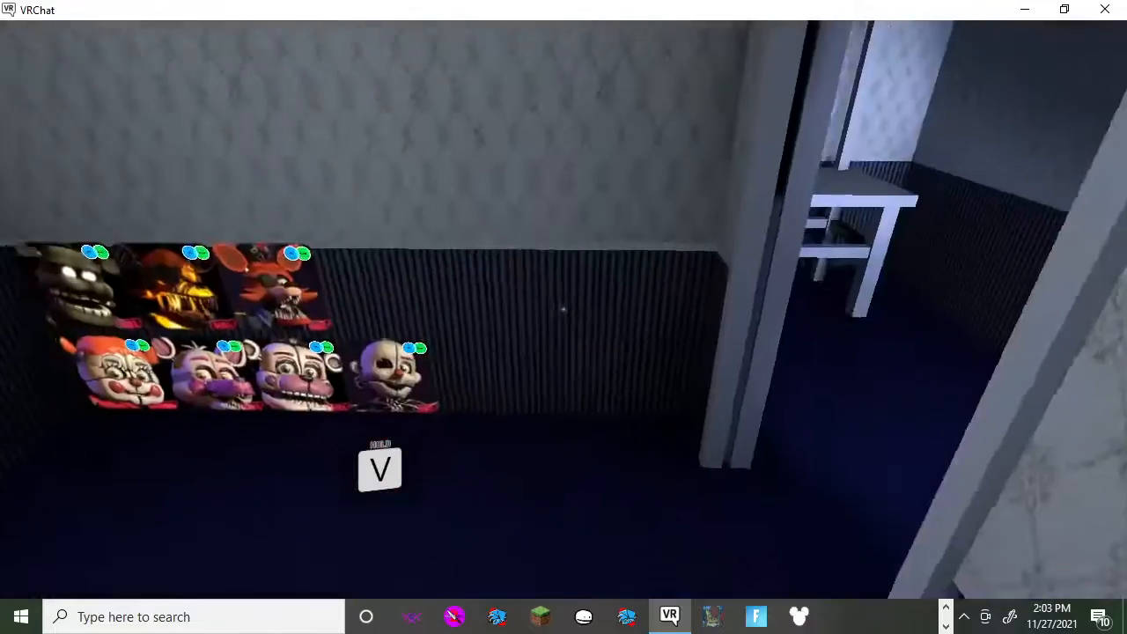